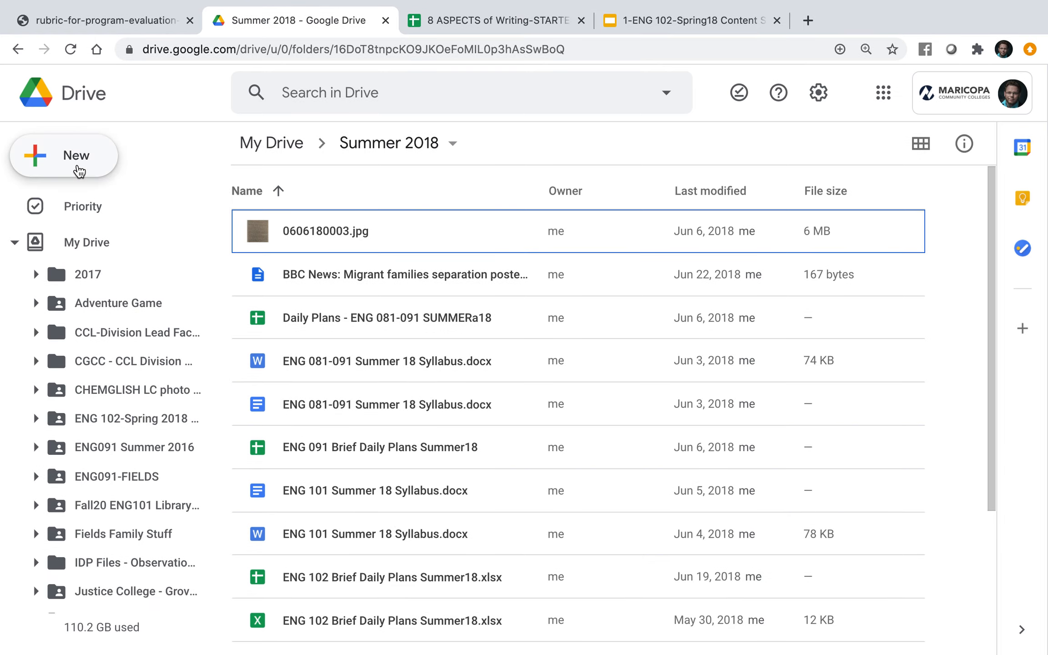
Step: Create a new folder named WAC101 inside the Summer 2018 folder
{"action": "left_click", "coordinate": [75, 154]}
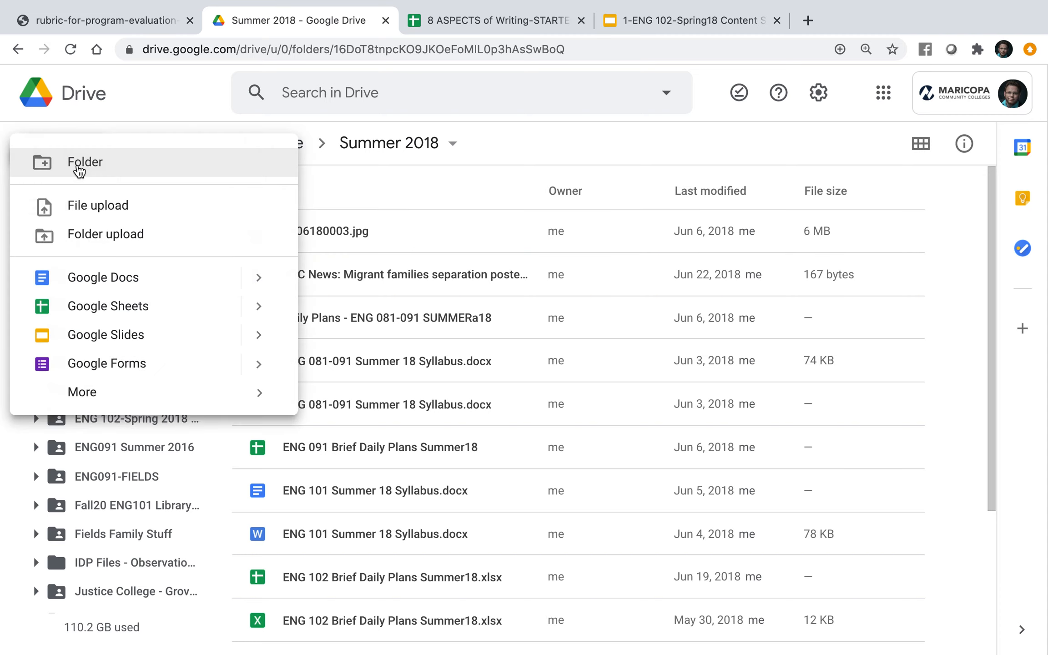
{"action": "left_click", "coordinate": [78, 173]}
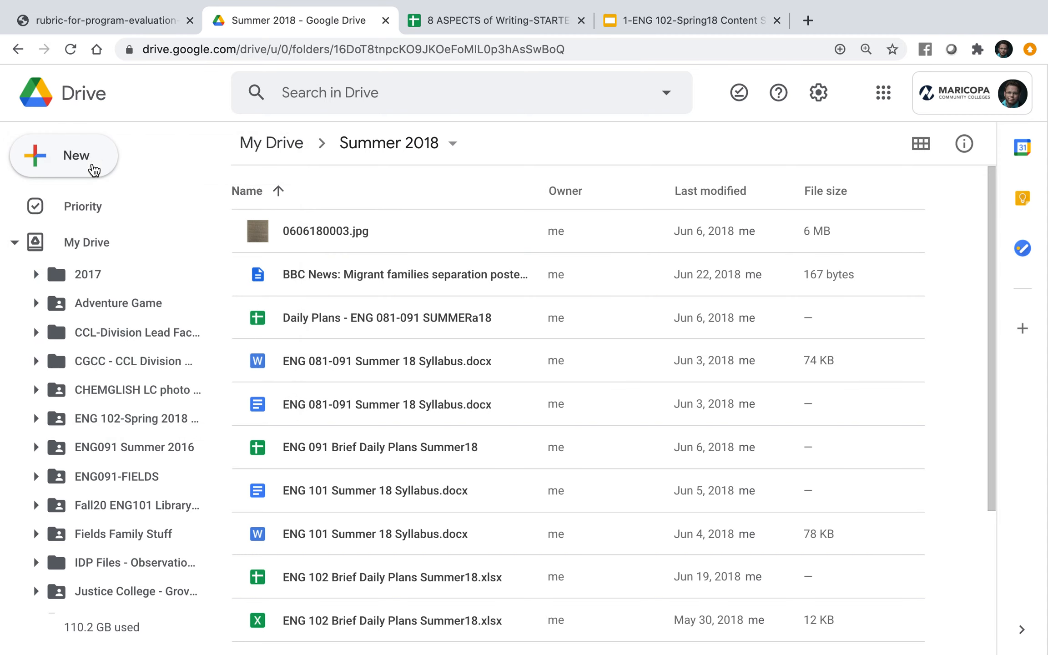
{"action": "left_click", "coordinate": [68, 156]}
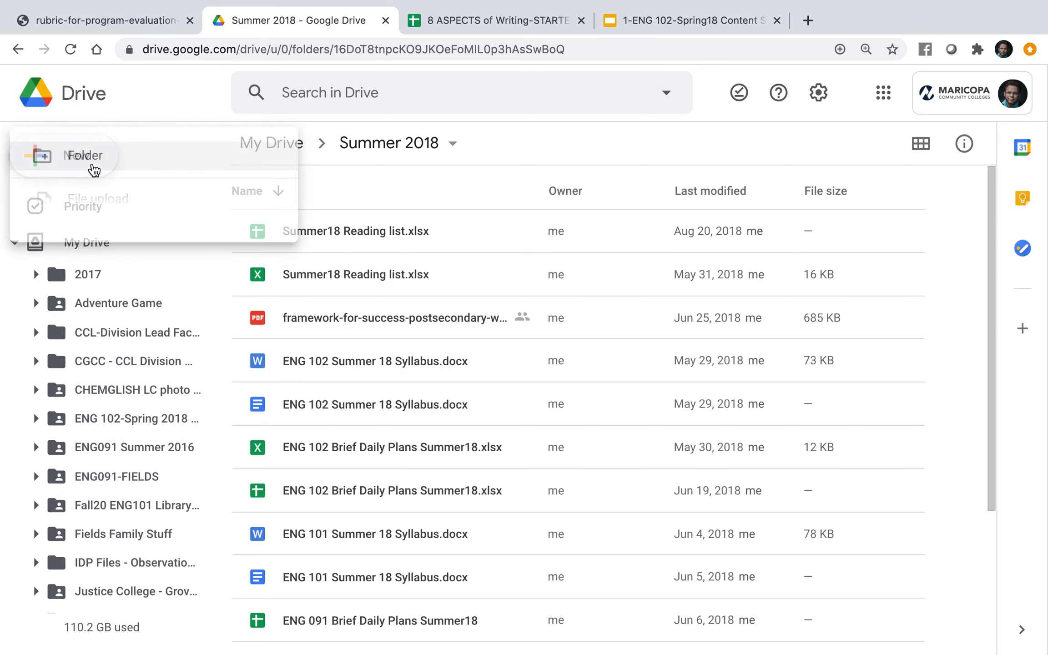
{"action": "left_click", "coordinate": [84, 155]}
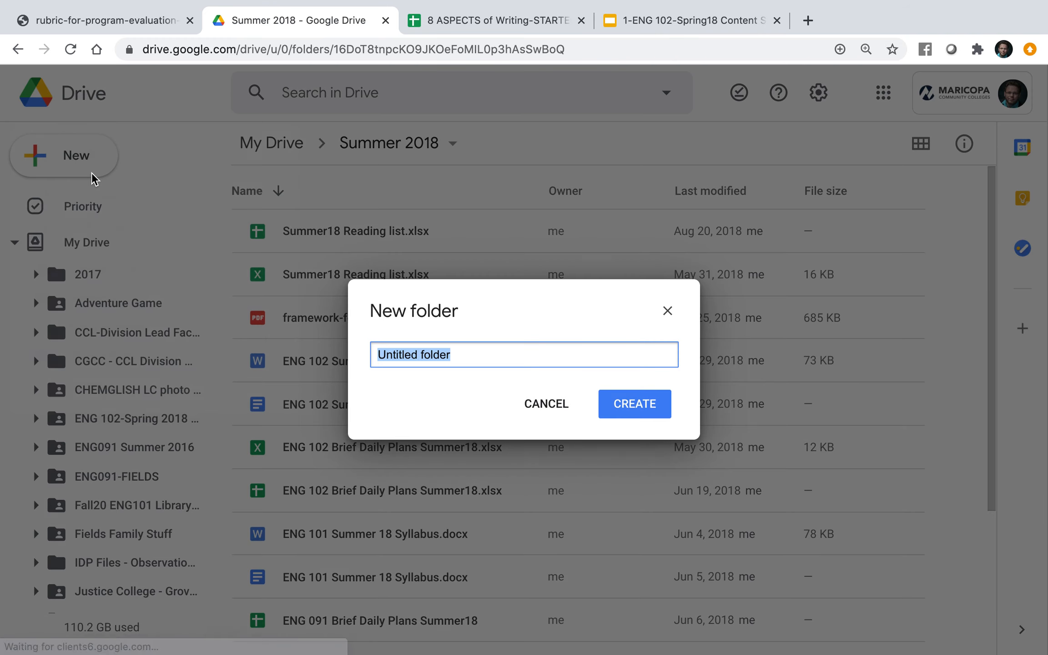
{"action": "type", "text": "WAC"}
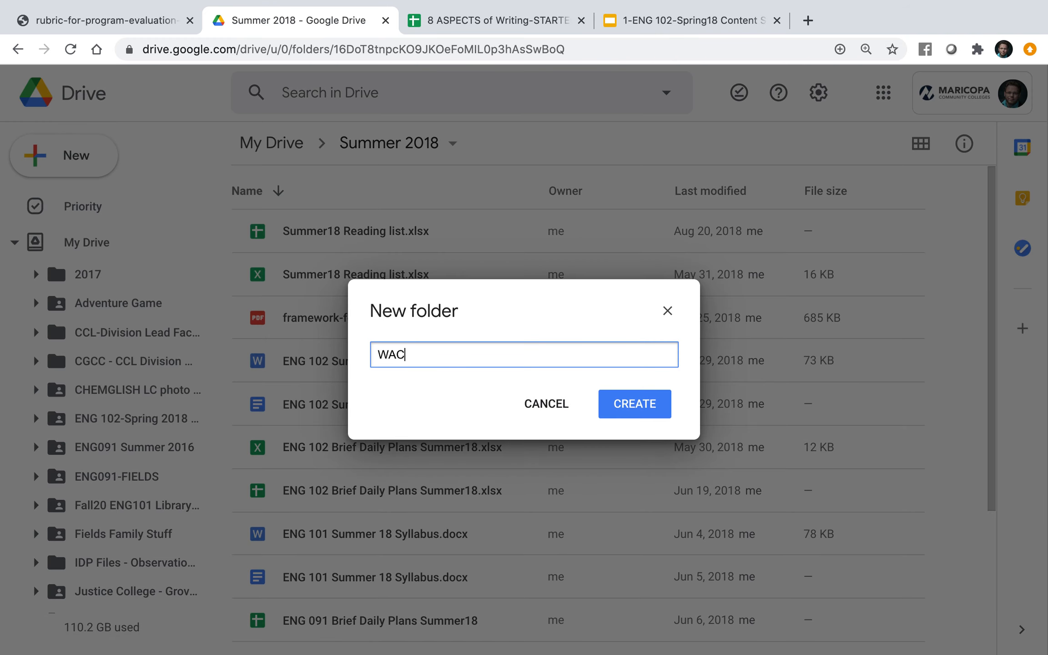
{"action": "type", "text": "101"}
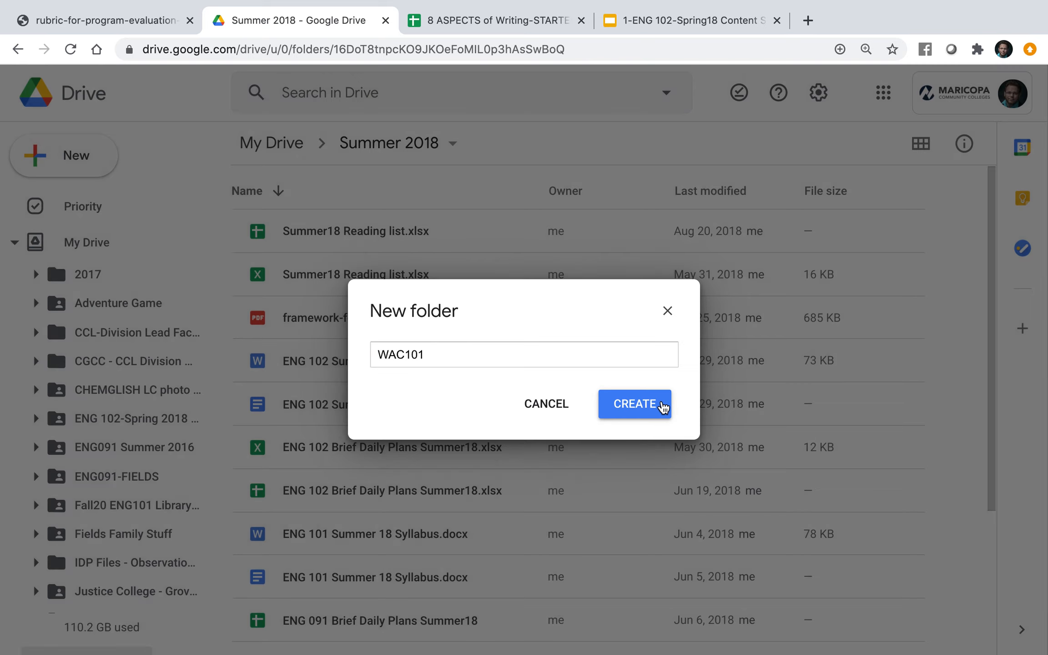
{"action": "left_click", "coordinate": [635, 404]}
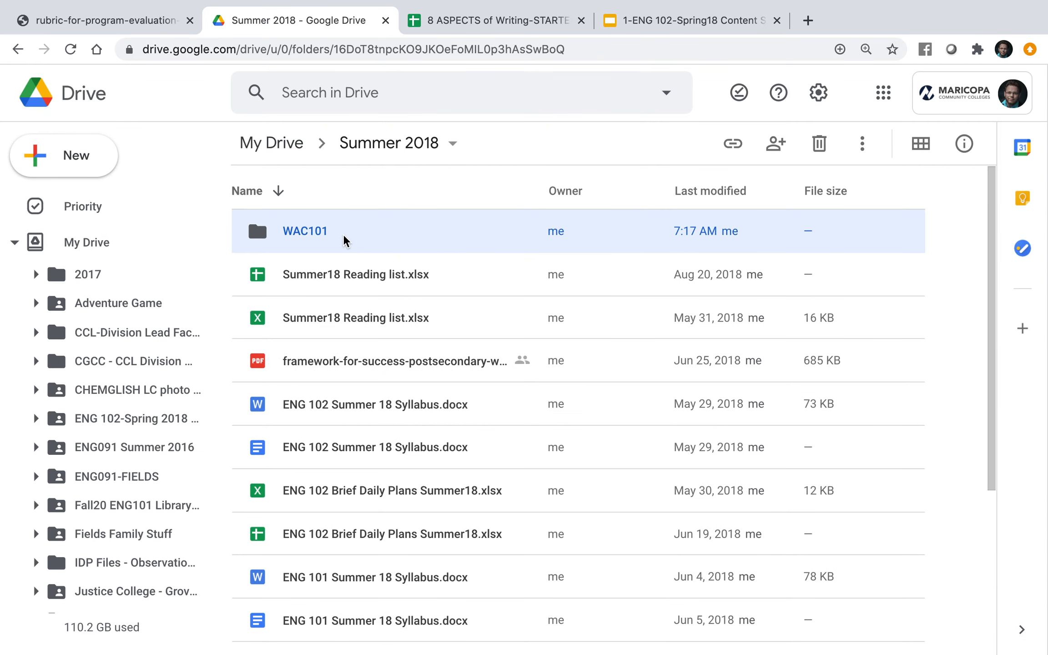
{"action": "mouse_move", "coordinate": [316, 236]}
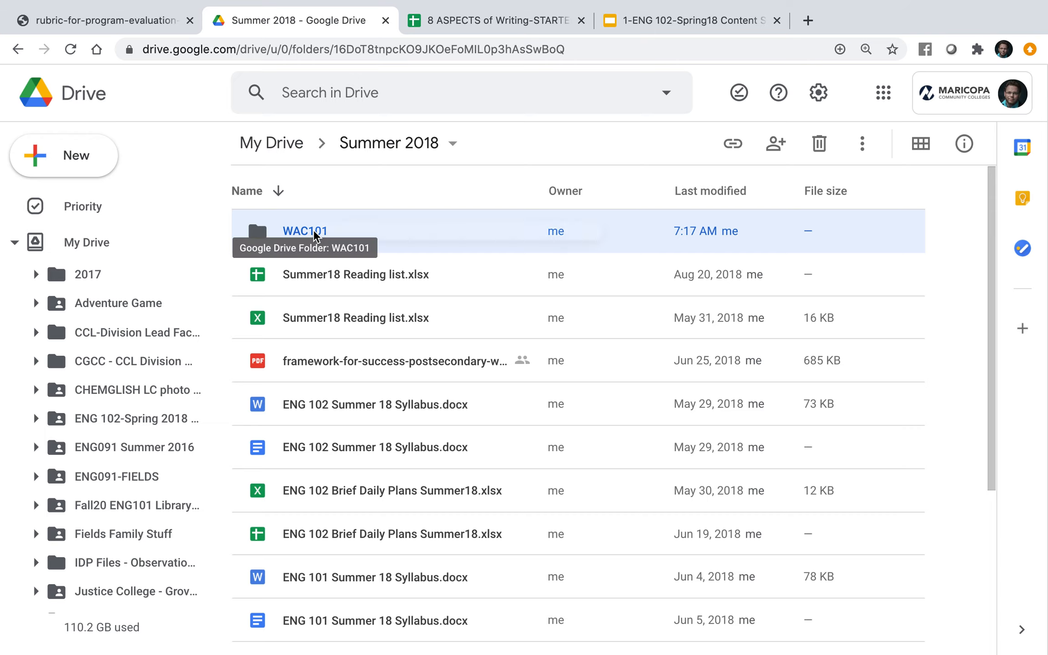
{"action": "right_click", "coordinate": [316, 235]}
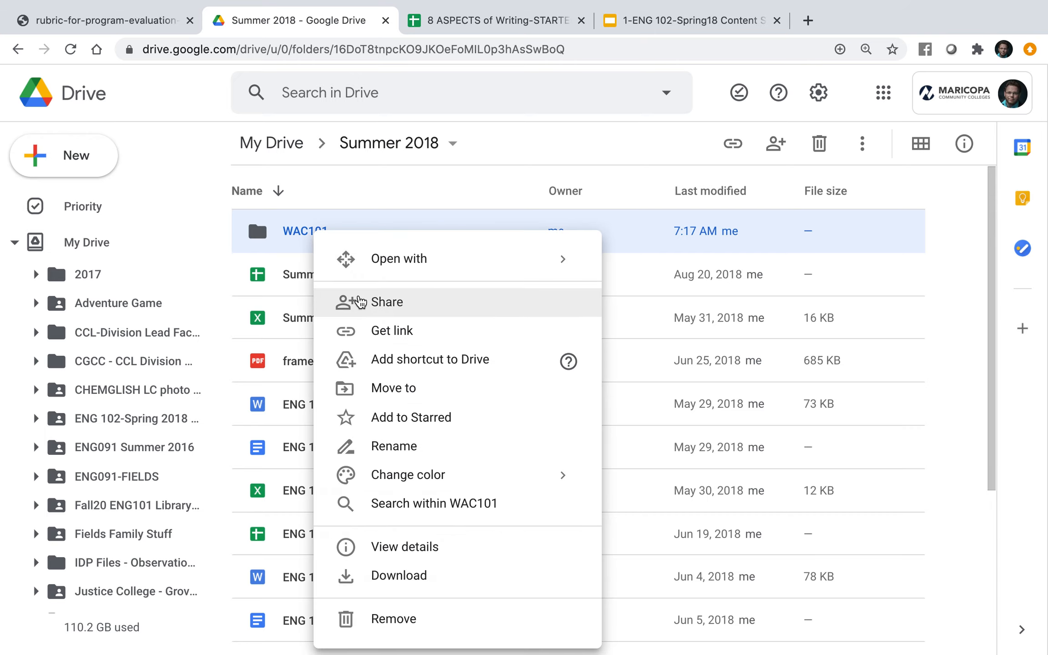
{"action": "left_click", "coordinate": [386, 302]}
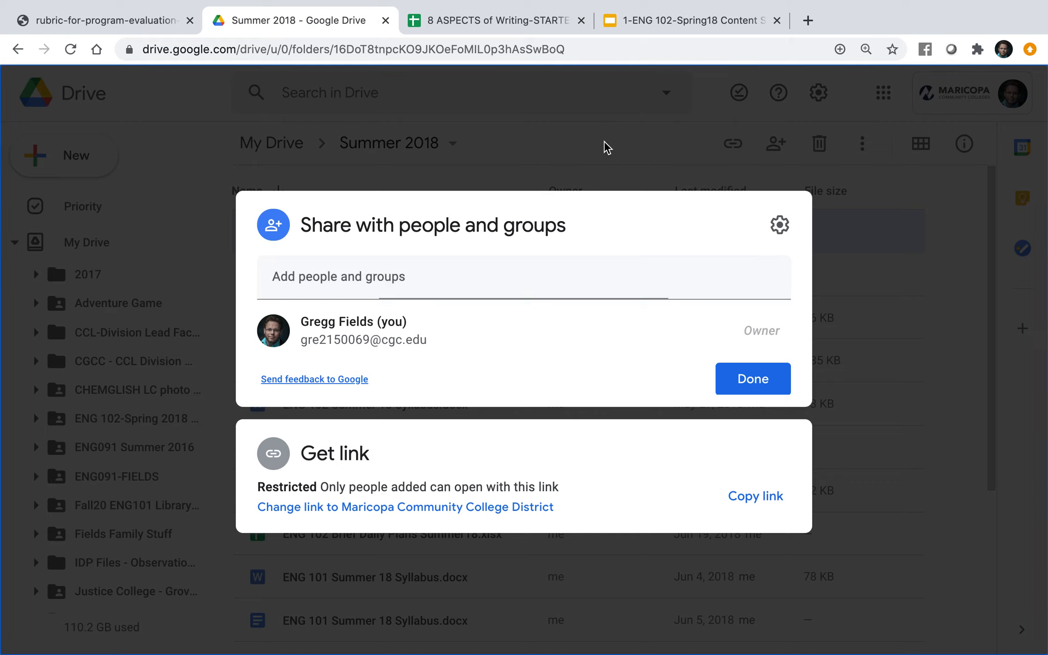
{"action": "left_click", "coordinate": [754, 379]}
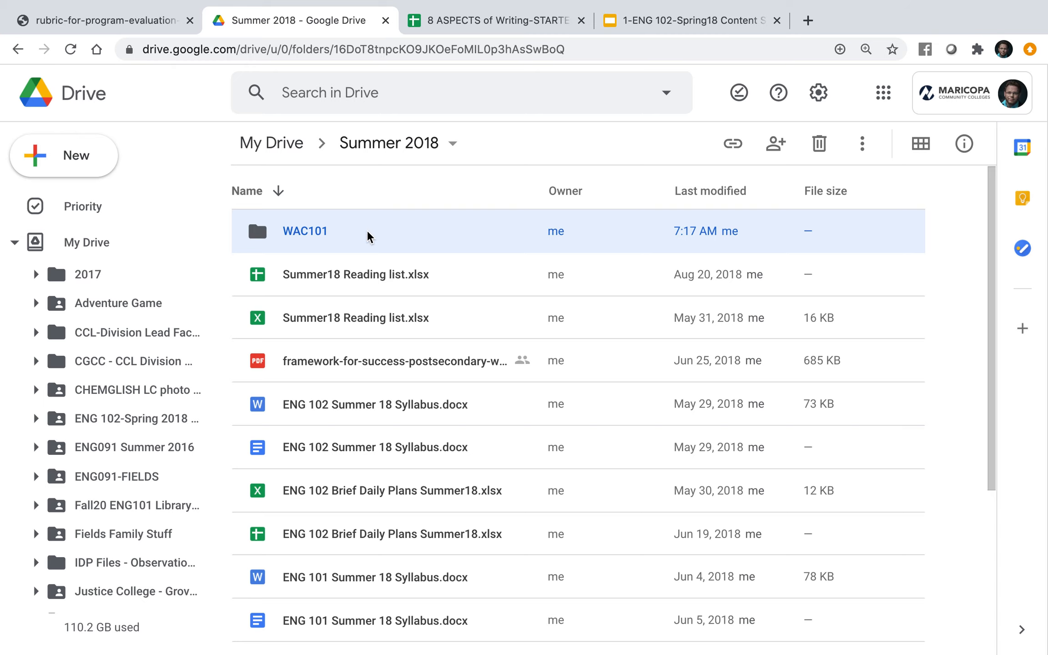
{"action": "left_click", "coordinate": [775, 143]}
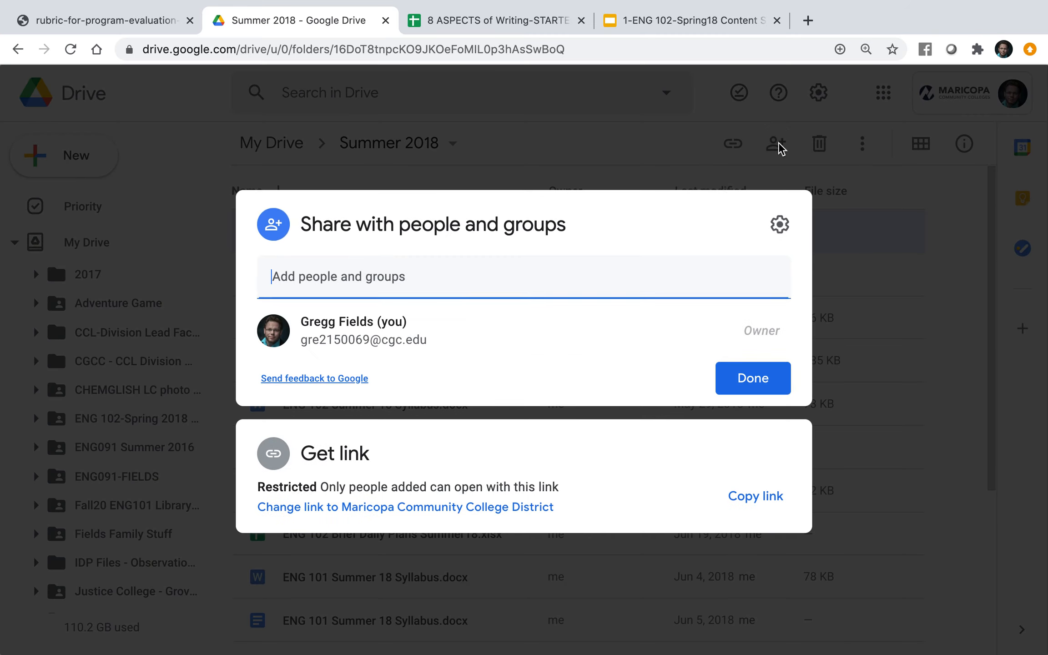
{"action": "mouse_move", "coordinate": [707, 162]}
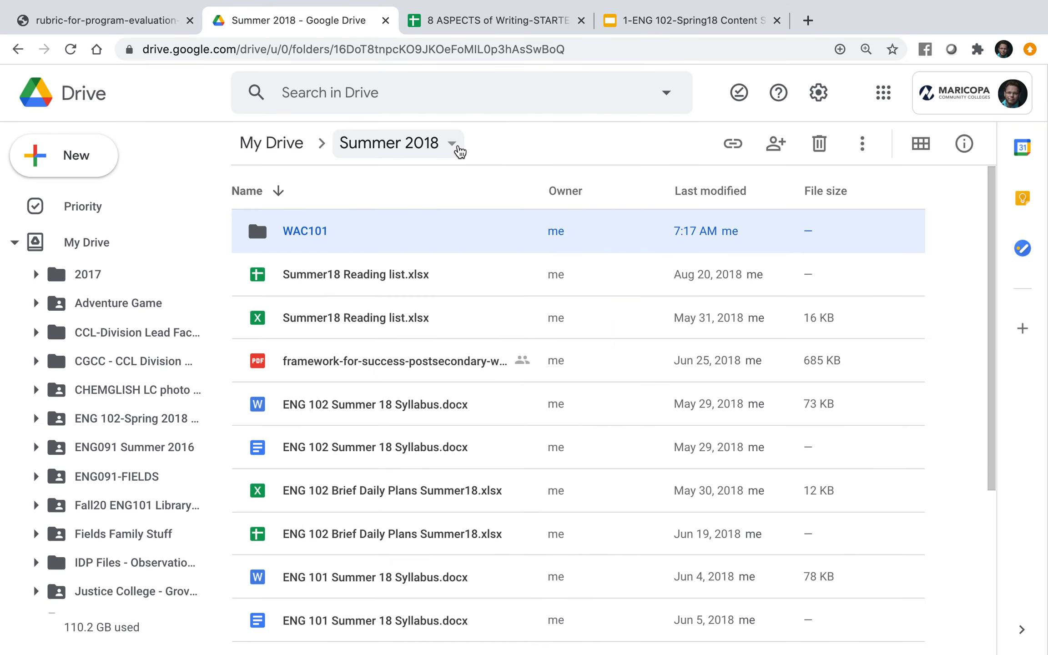
Step: Set WAC101's general access to 'Anyone with the link' with the Viewer role
{"action": "left_click", "coordinate": [454, 143]}
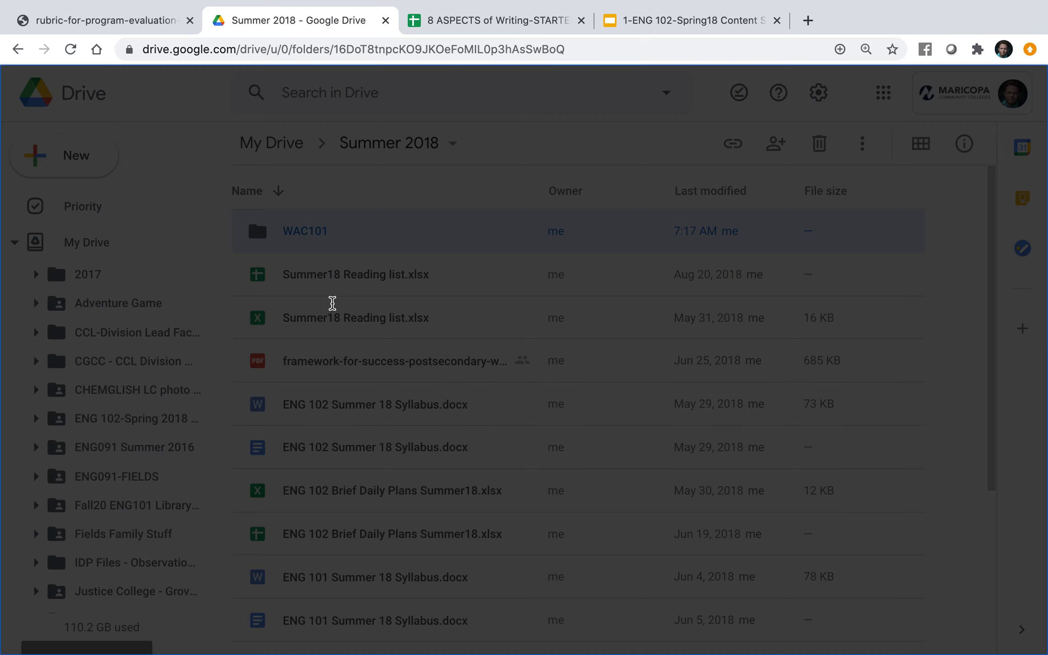
{"action": "left_click", "coordinate": [775, 144]}
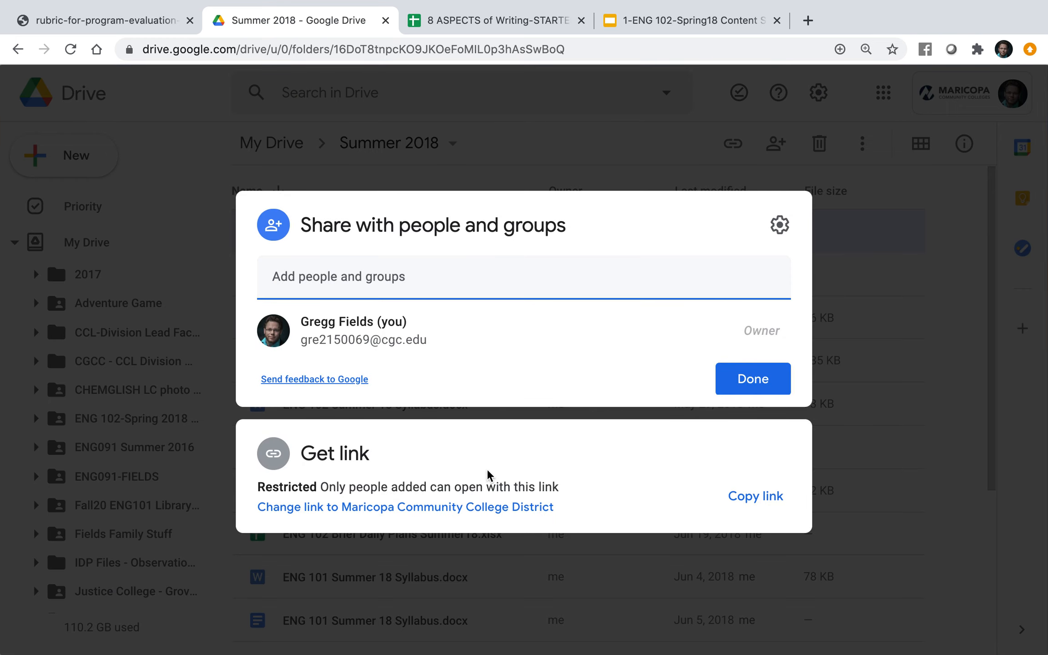
{"action": "mouse_move", "coordinate": [778, 226]}
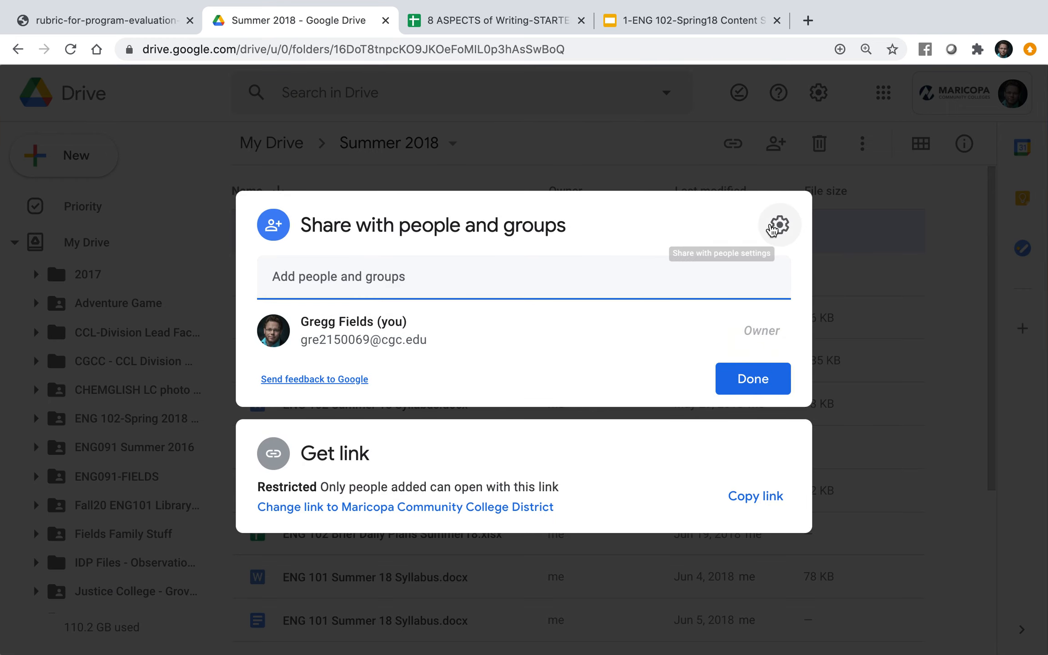
{"action": "left_click", "coordinate": [778, 226]}
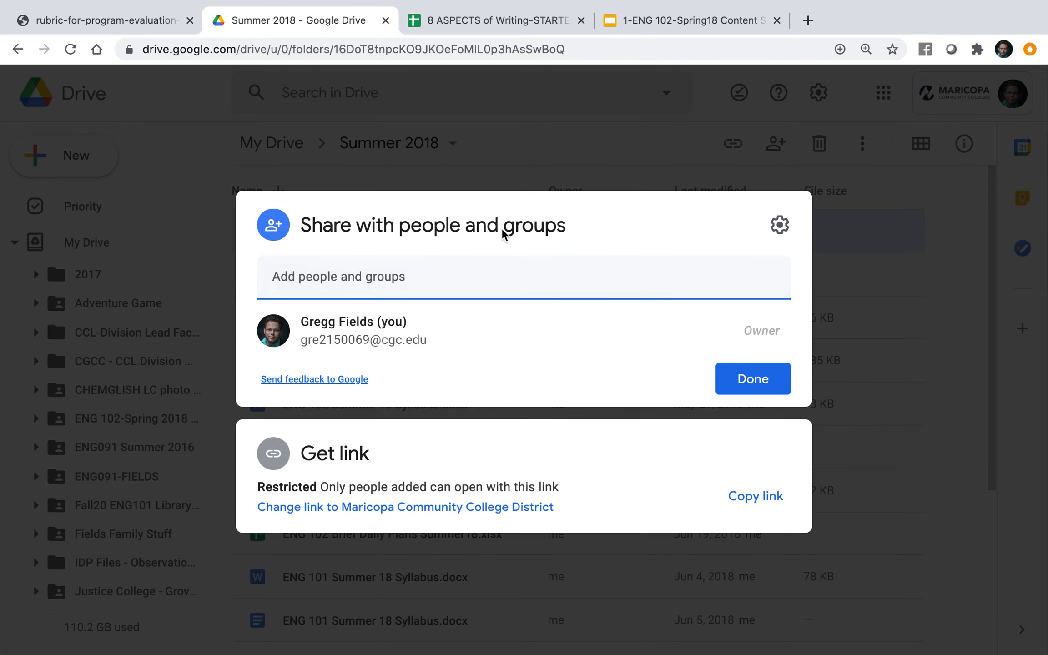
{"action": "mouse_move", "coordinate": [274, 508]}
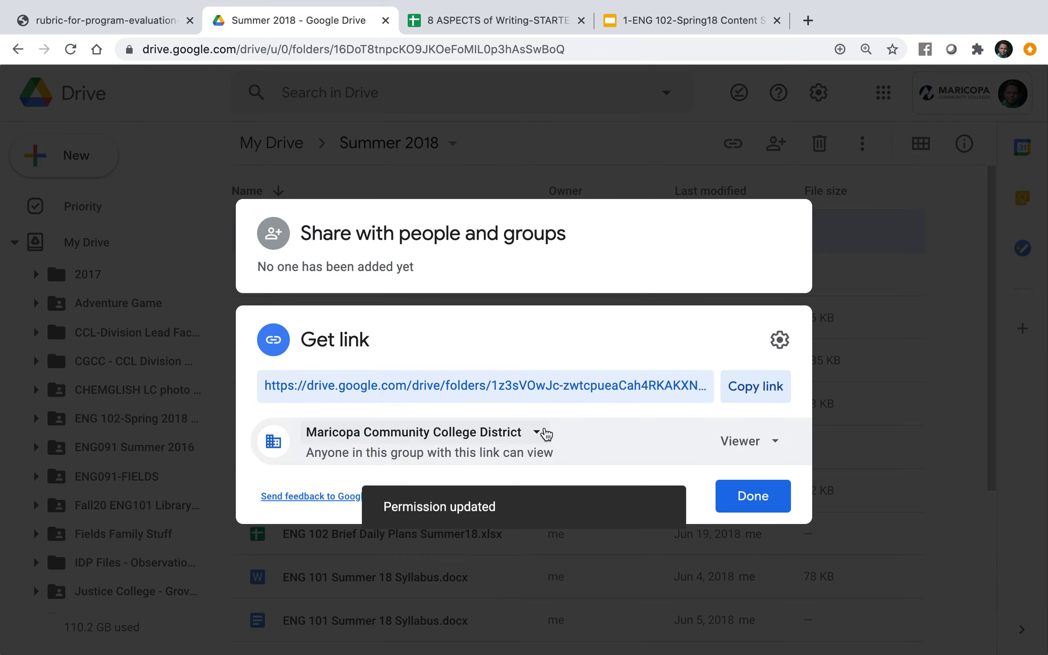
{"action": "left_click", "coordinate": [538, 432]}
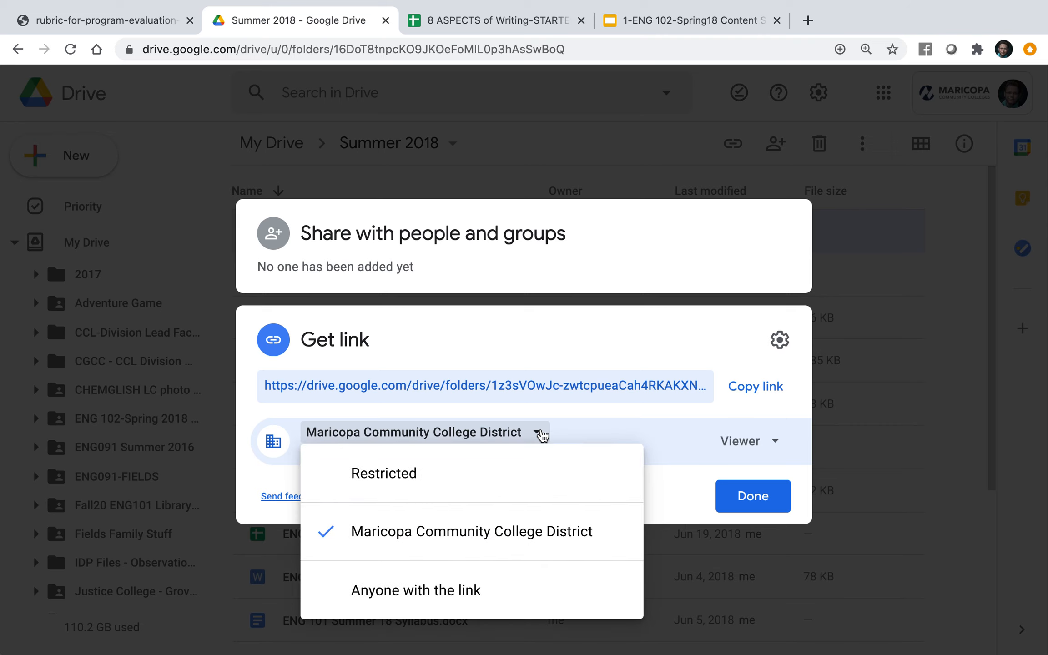
{"action": "mouse_move", "coordinate": [508, 592]}
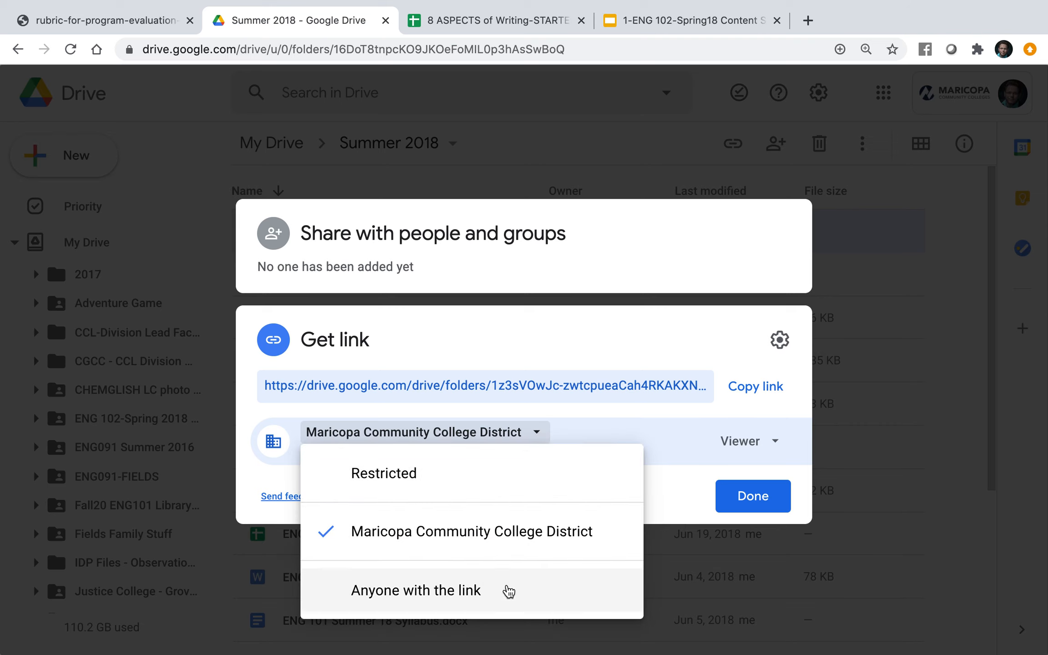
{"action": "mouse_move", "coordinate": [431, 547]}
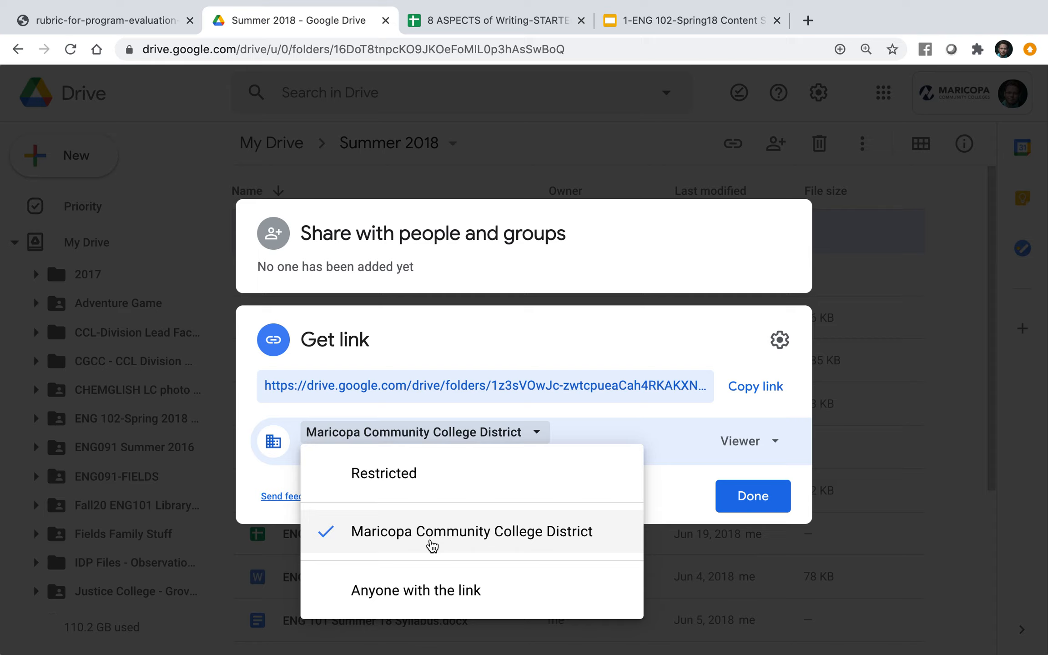
{"action": "mouse_move", "coordinate": [439, 595]}
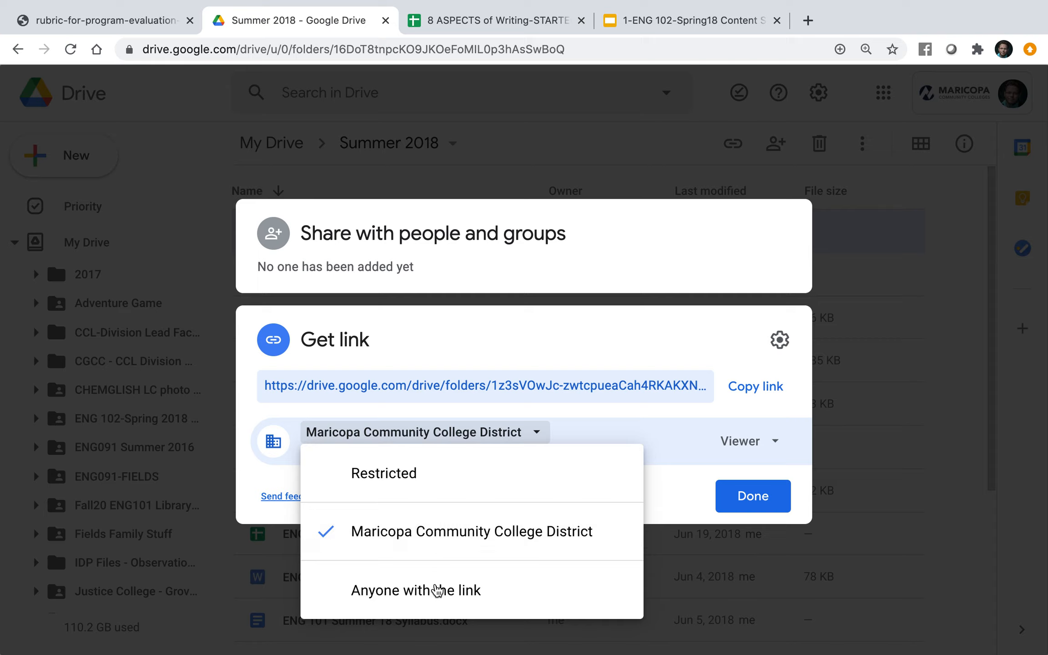
{"action": "left_click", "coordinate": [429, 590]}
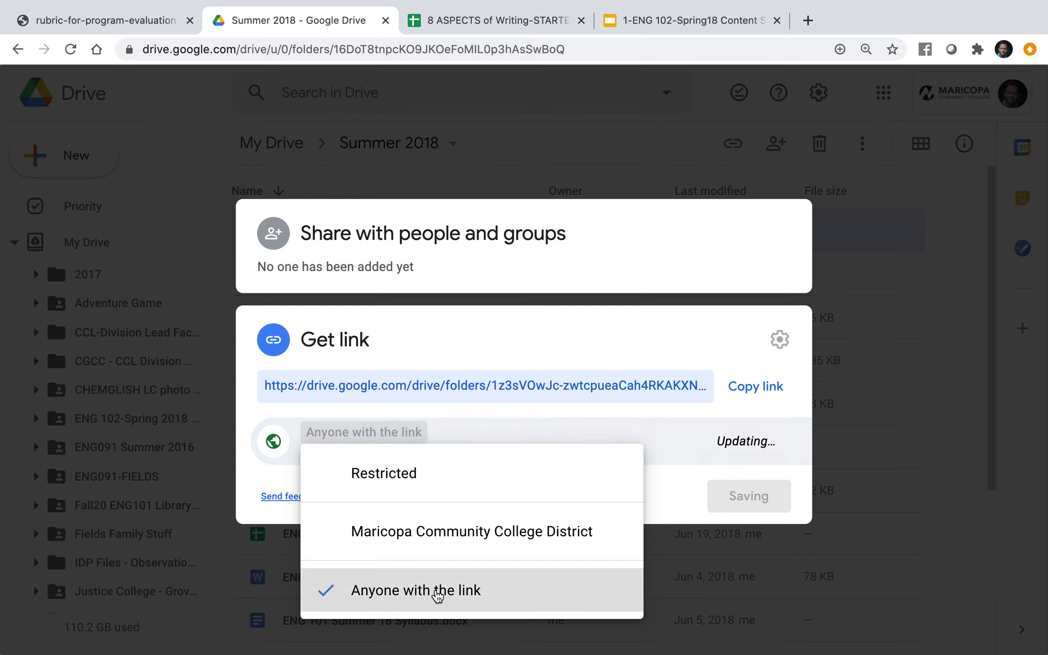
{"action": "left_click", "coordinate": [415, 590]}
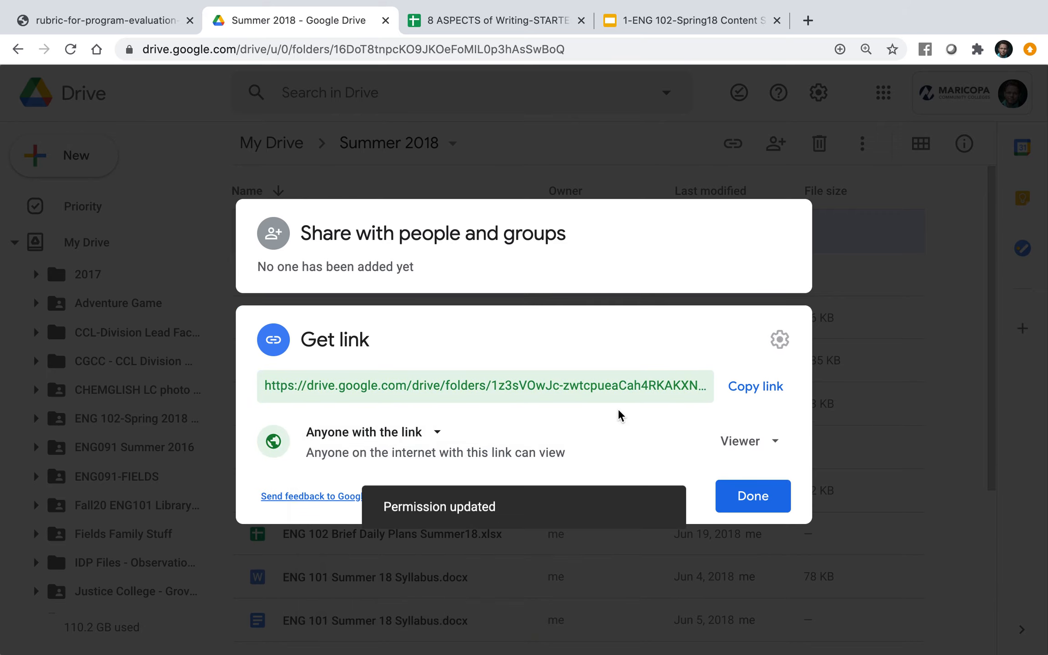
{"action": "left_click", "coordinate": [748, 441]}
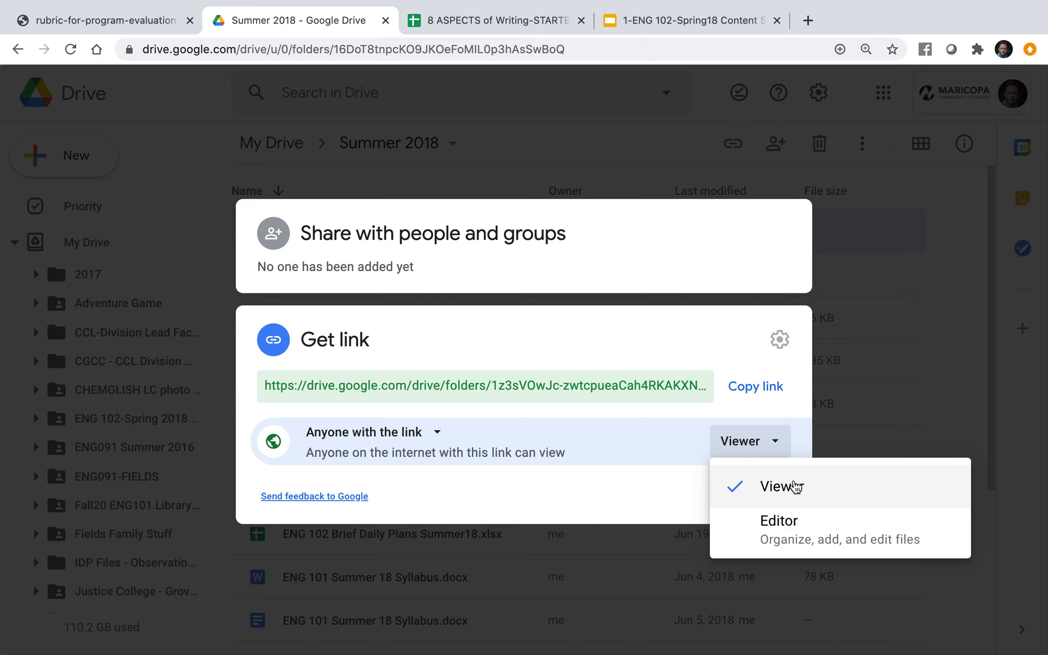
{"action": "left_click", "coordinate": [782, 485]}
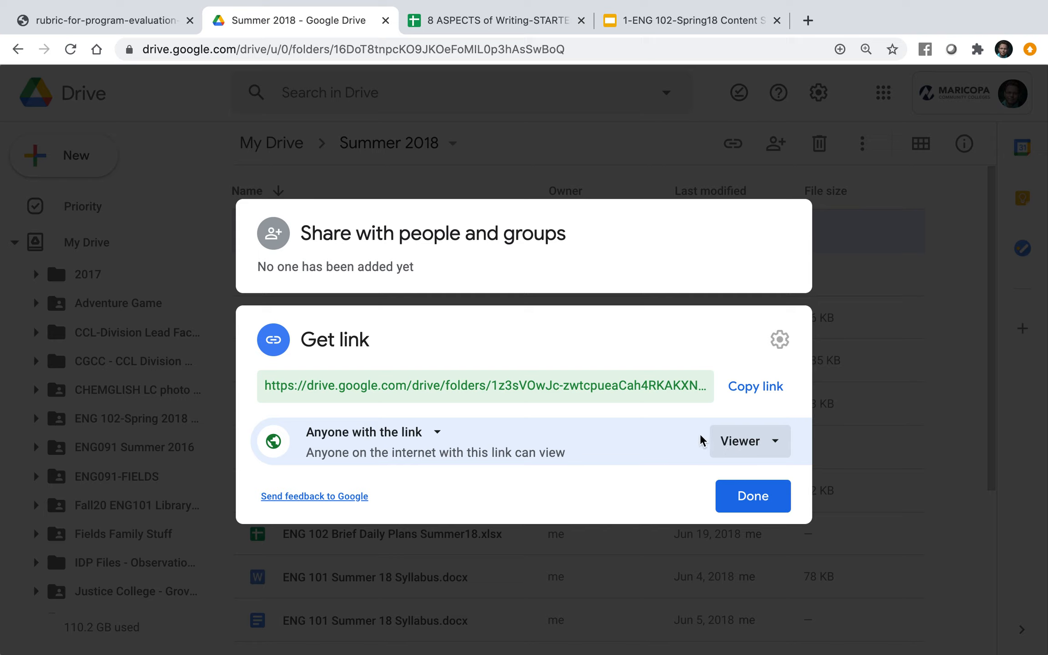
{"action": "mouse_move", "coordinate": [697, 421]}
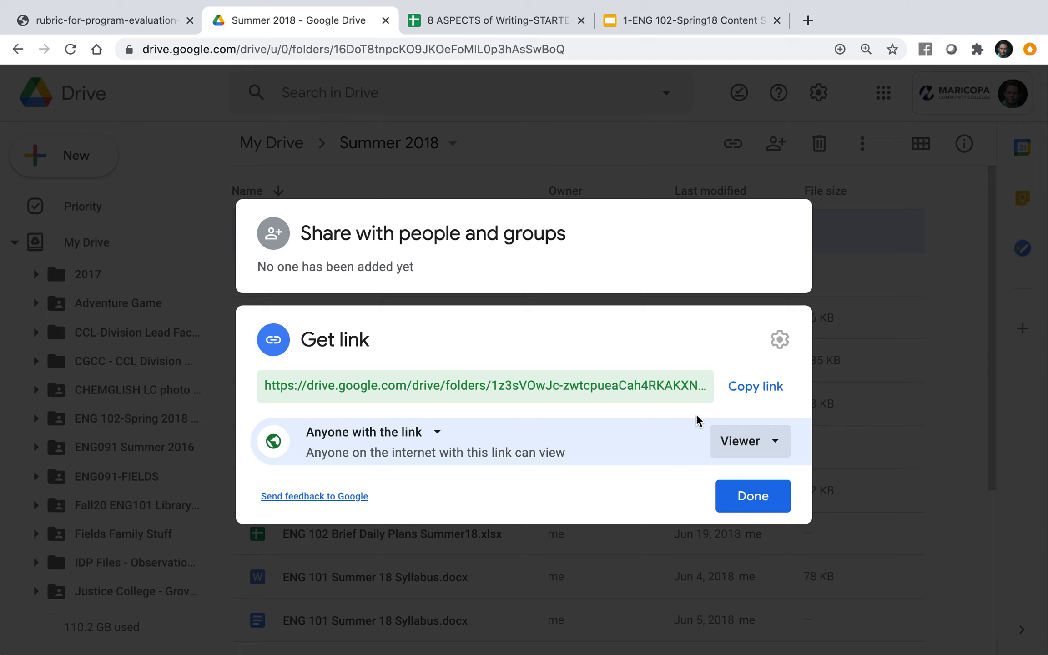
Step: Copy the WAC101 folder's share link and finish sharing
{"action": "left_click", "coordinate": [755, 386]}
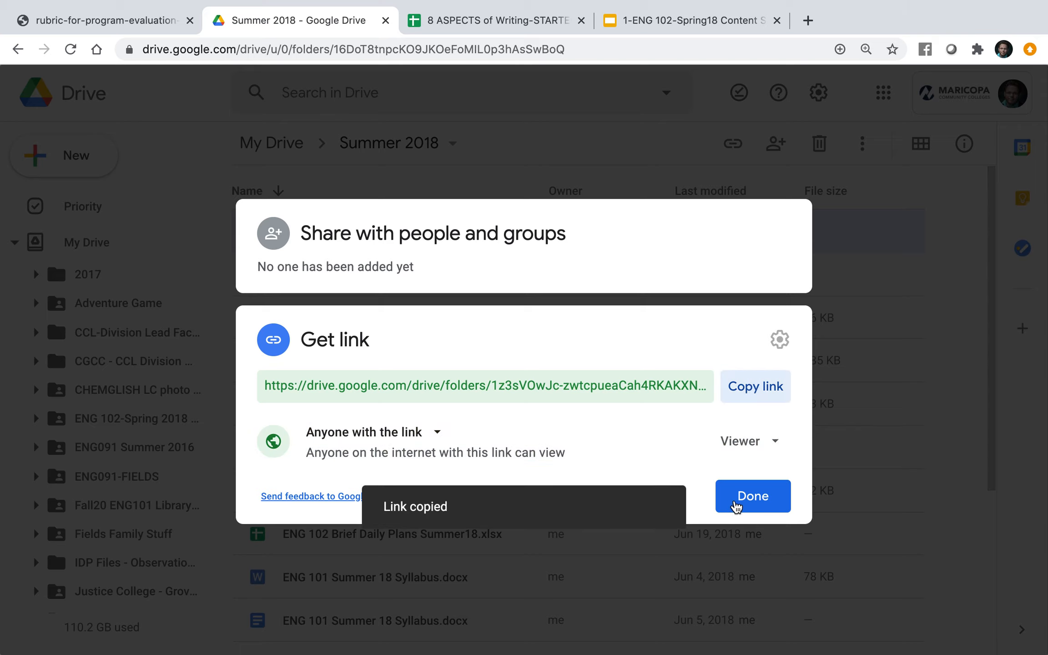
{"action": "left_click", "coordinate": [754, 496]}
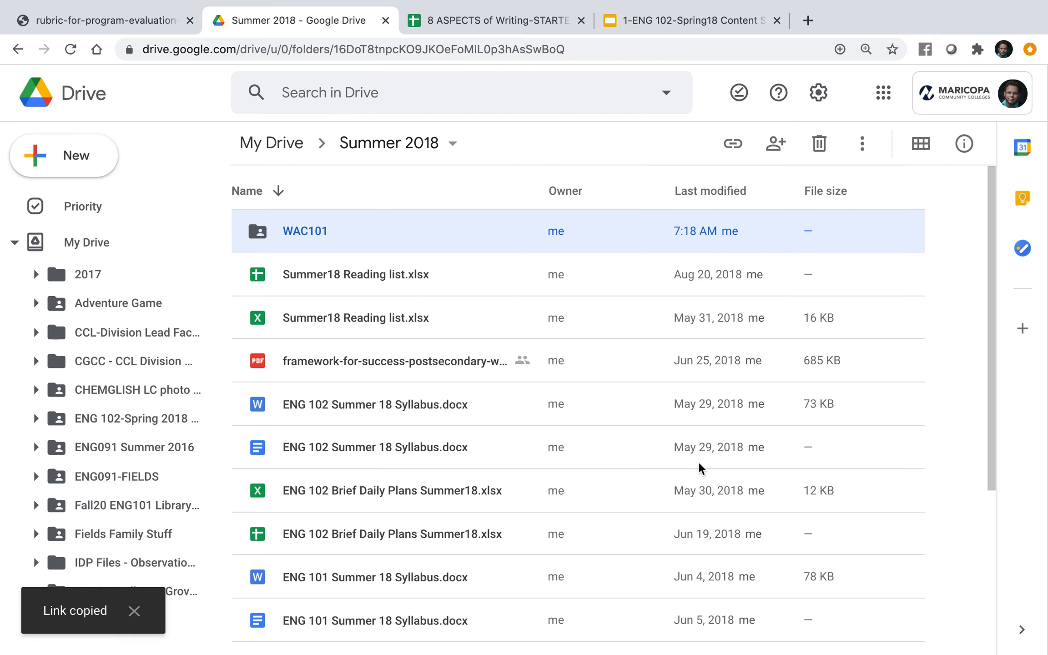
Step: Enter the WAC101 folder, then bring up sharing for the ENG 102 Slides deck
{"action": "double_click", "coordinate": [304, 231]}
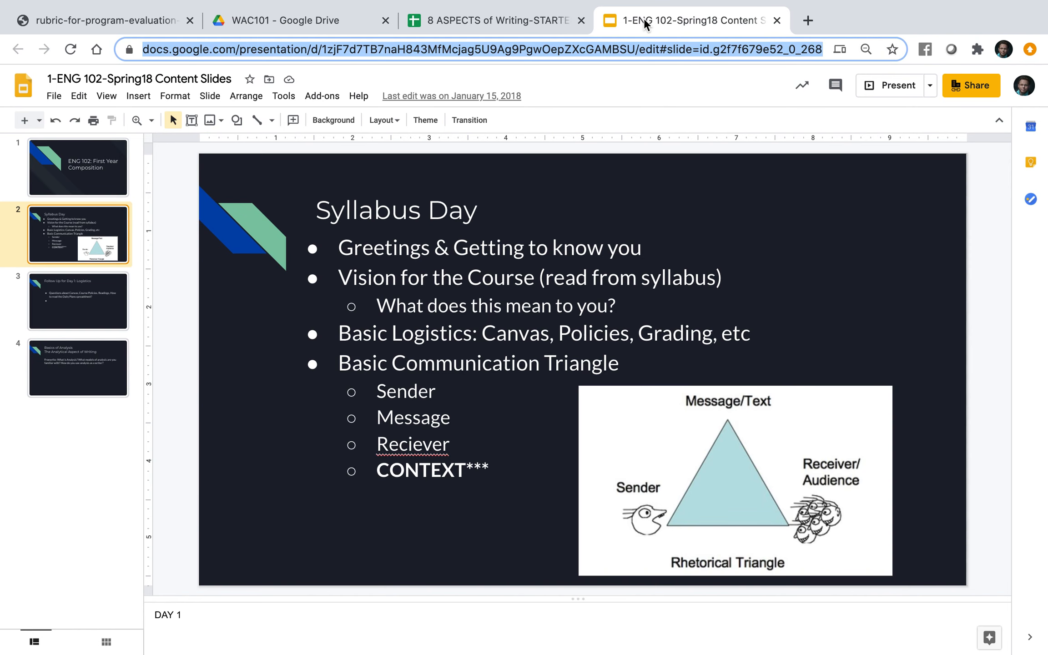
{"action": "mouse_move", "coordinate": [284, 97]}
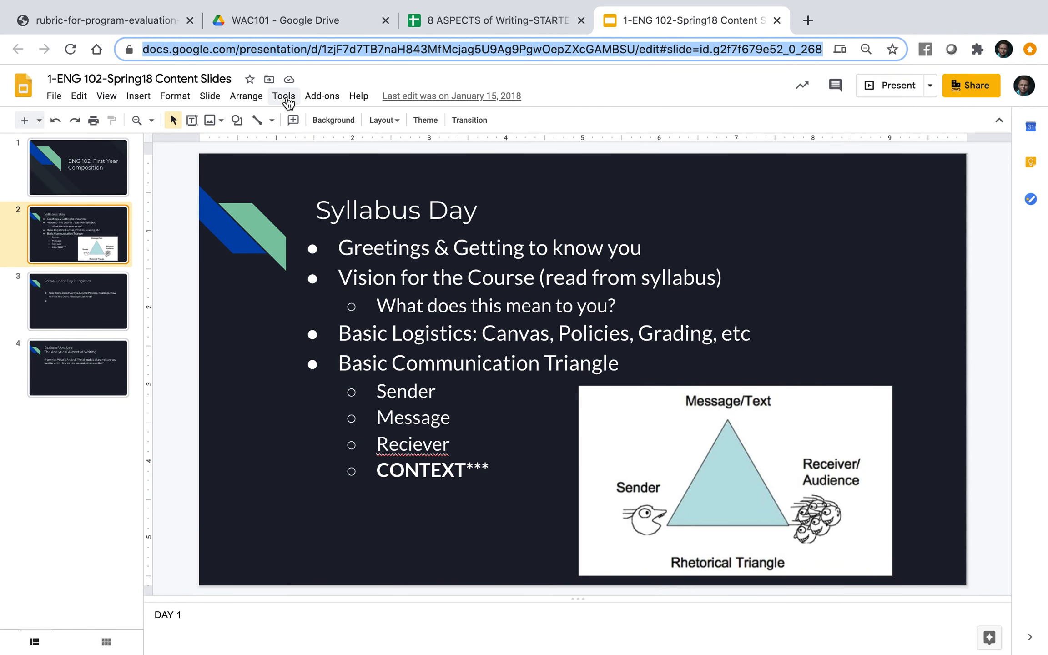
{"action": "mouse_move", "coordinate": [219, 100]}
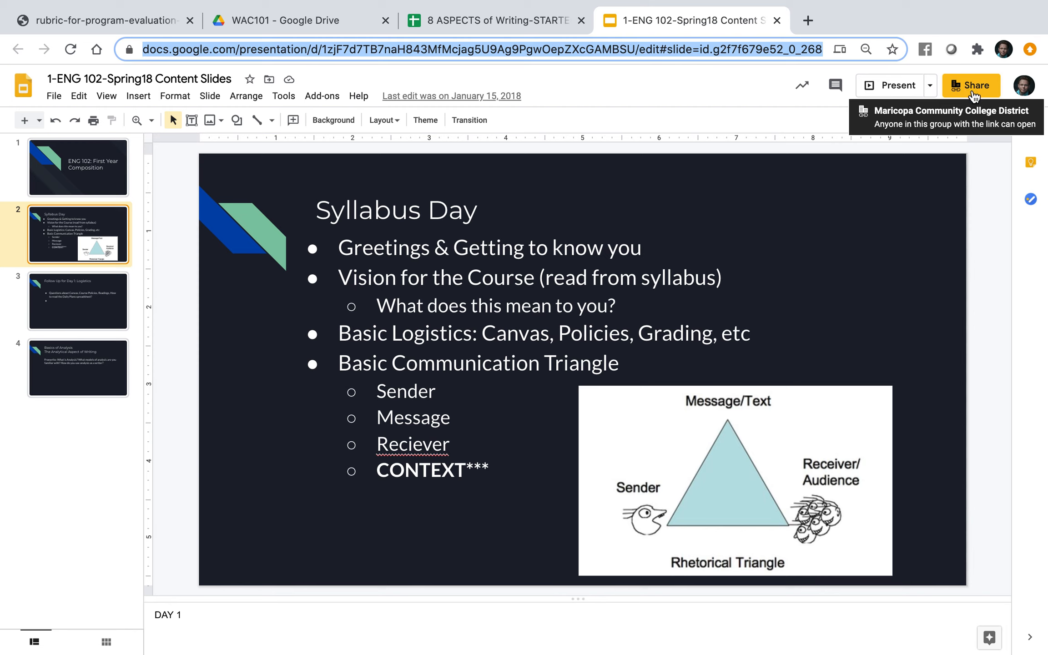
{"action": "left_click", "coordinate": [493, 20]}
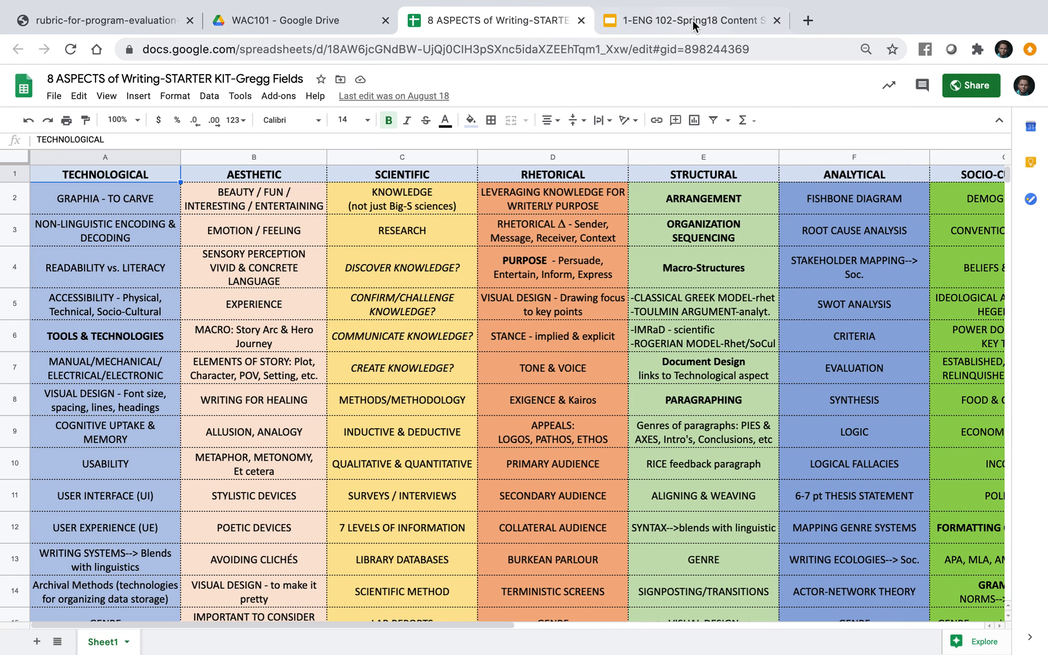
Step: Change the deck's access from the college district to 'Anyone with the link' as Viewer and return to Drive
{"action": "left_click", "coordinate": [685, 20]}
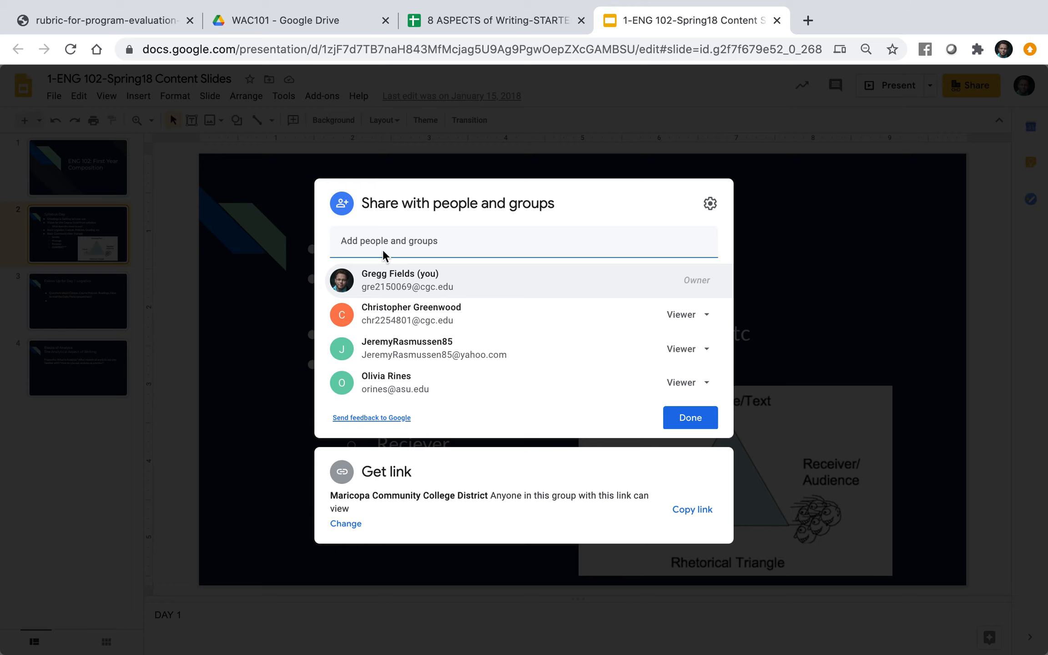
{"action": "left_click", "coordinate": [346, 524]}
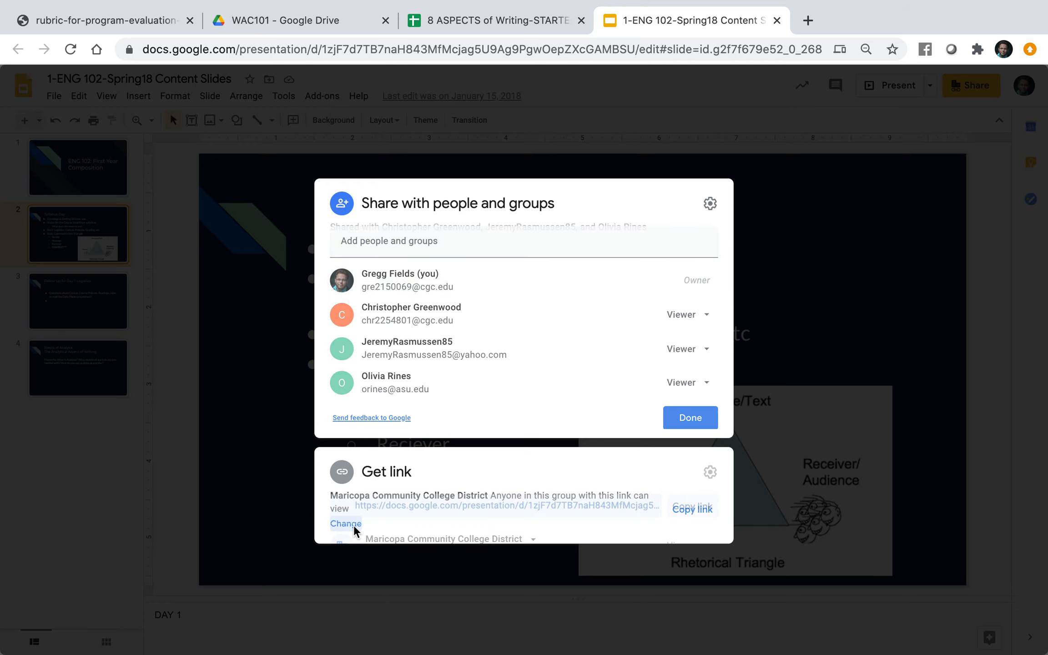
{"action": "left_click", "coordinate": [345, 524]}
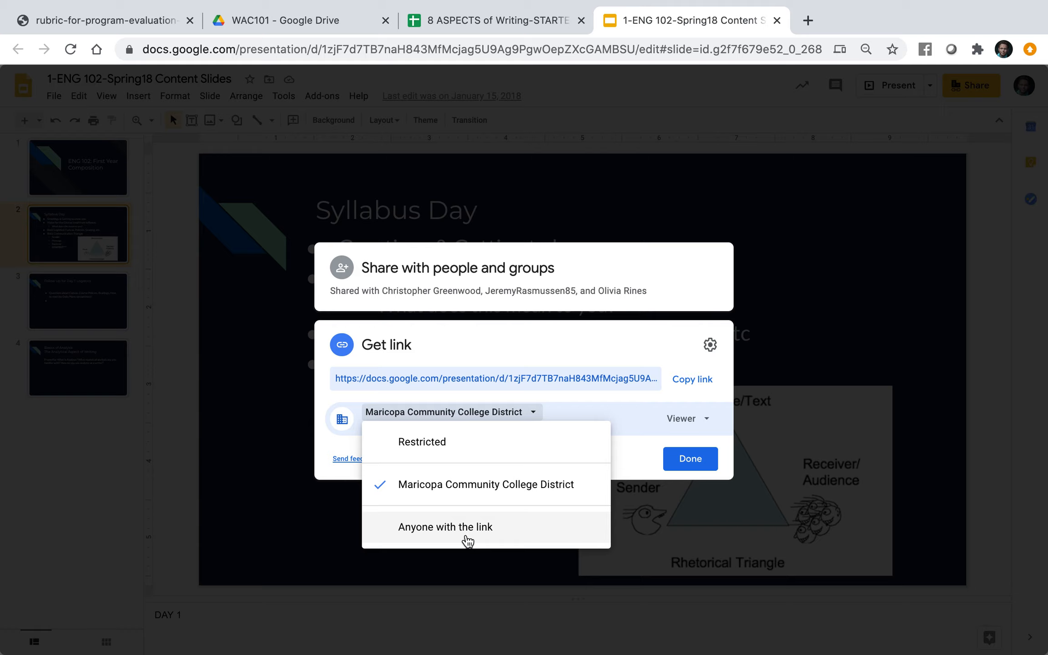
{"action": "left_click", "coordinate": [444, 527]}
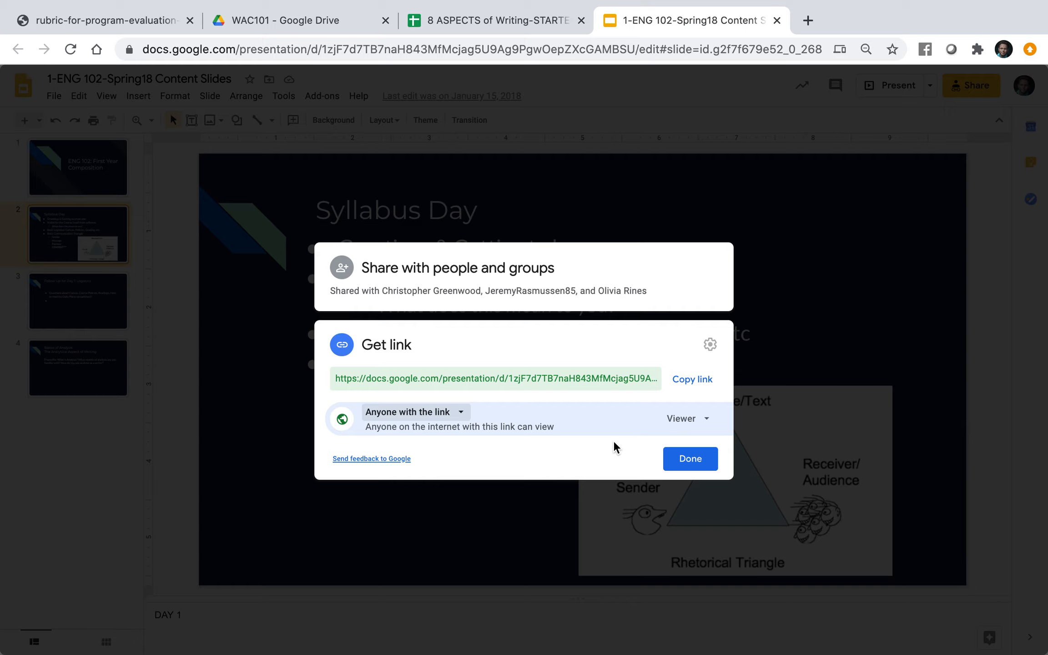
{"action": "mouse_move", "coordinate": [629, 462]}
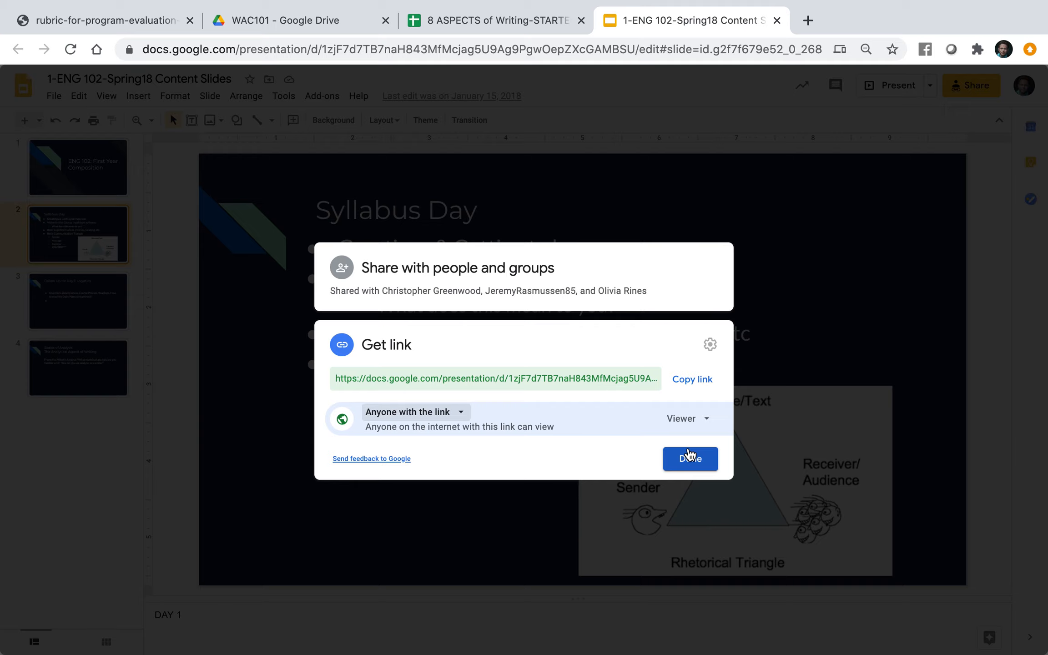
{"action": "mouse_move", "coordinate": [698, 482]}
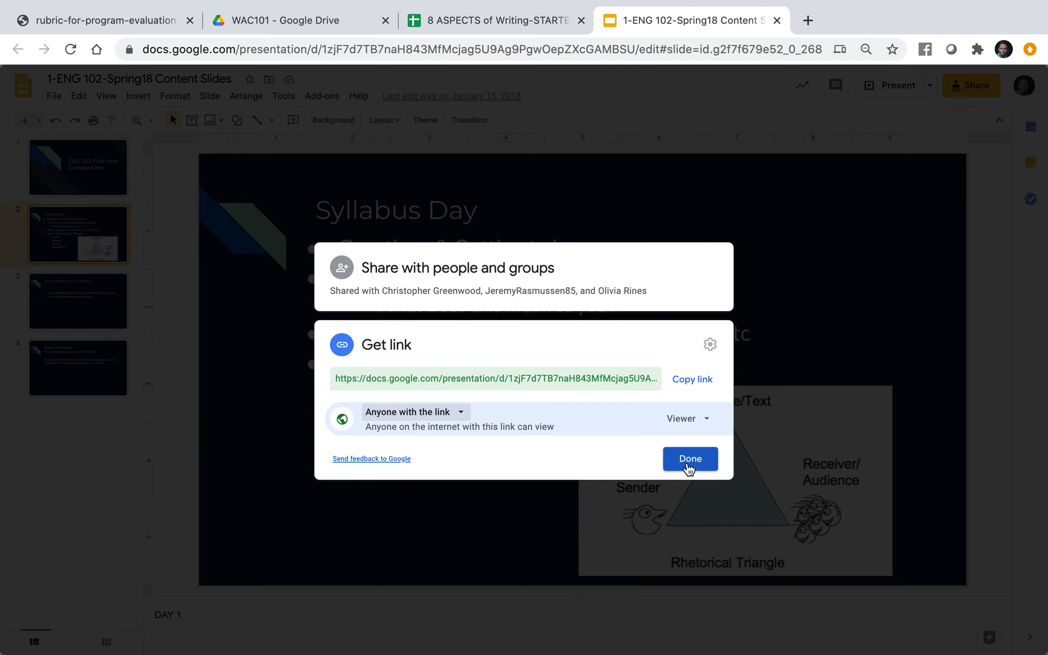
{"action": "left_click", "coordinate": [415, 412]}
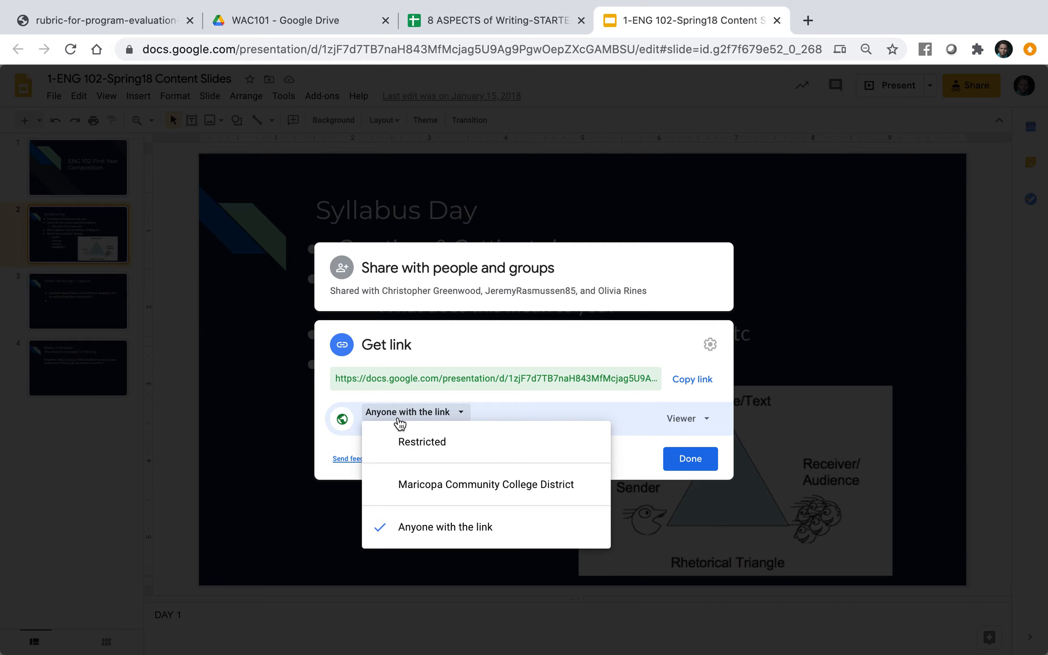
{"action": "mouse_move", "coordinate": [642, 336]}
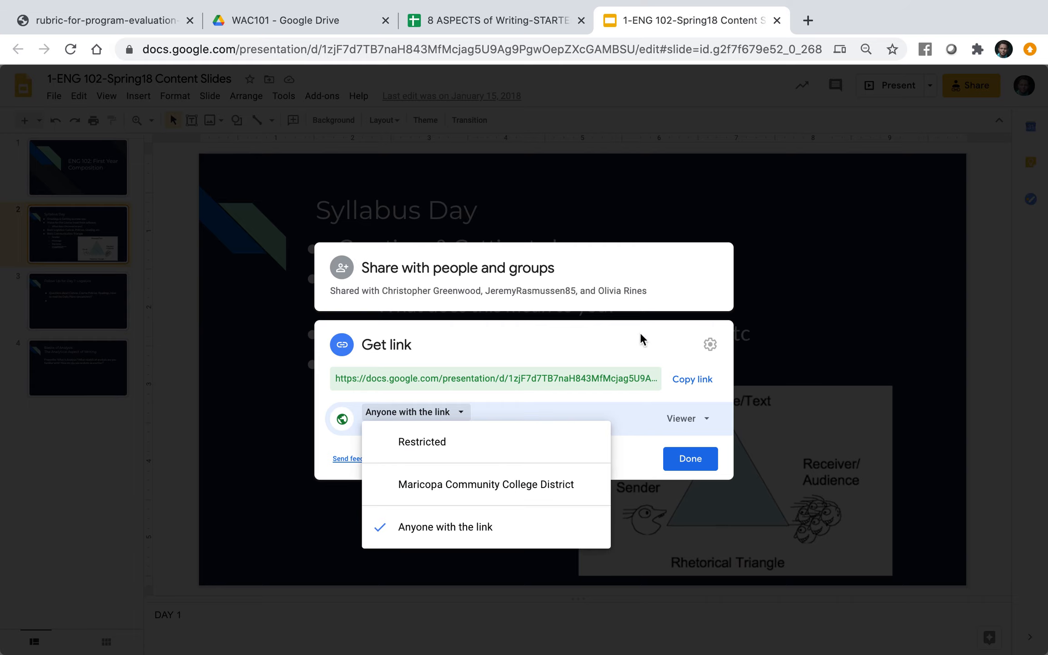
{"action": "left_click", "coordinate": [445, 527]}
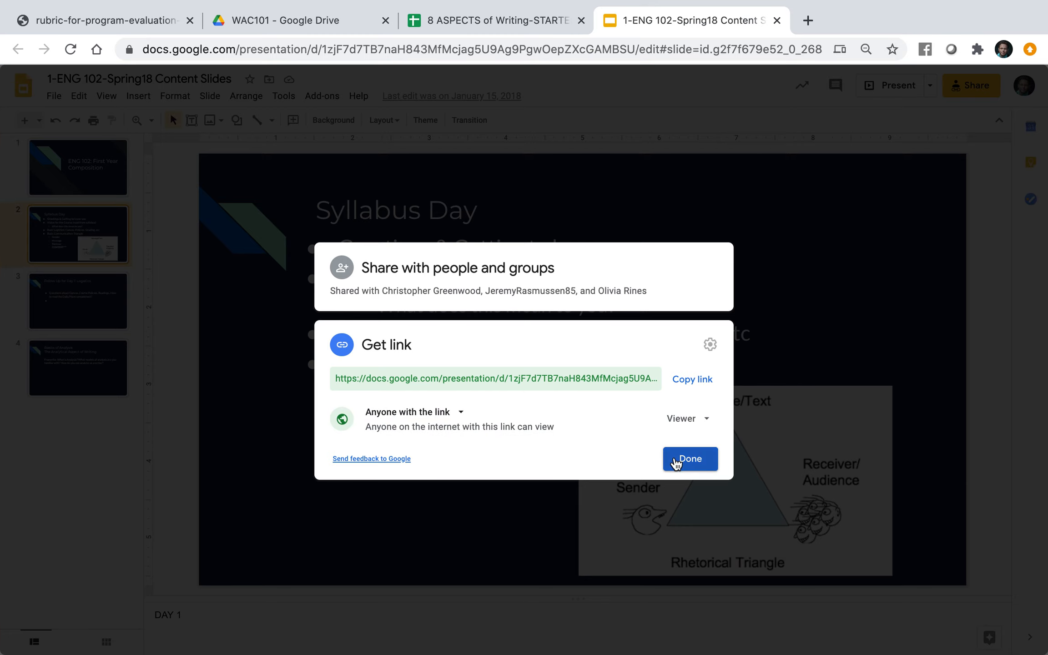
{"action": "left_click", "coordinate": [690, 458]}
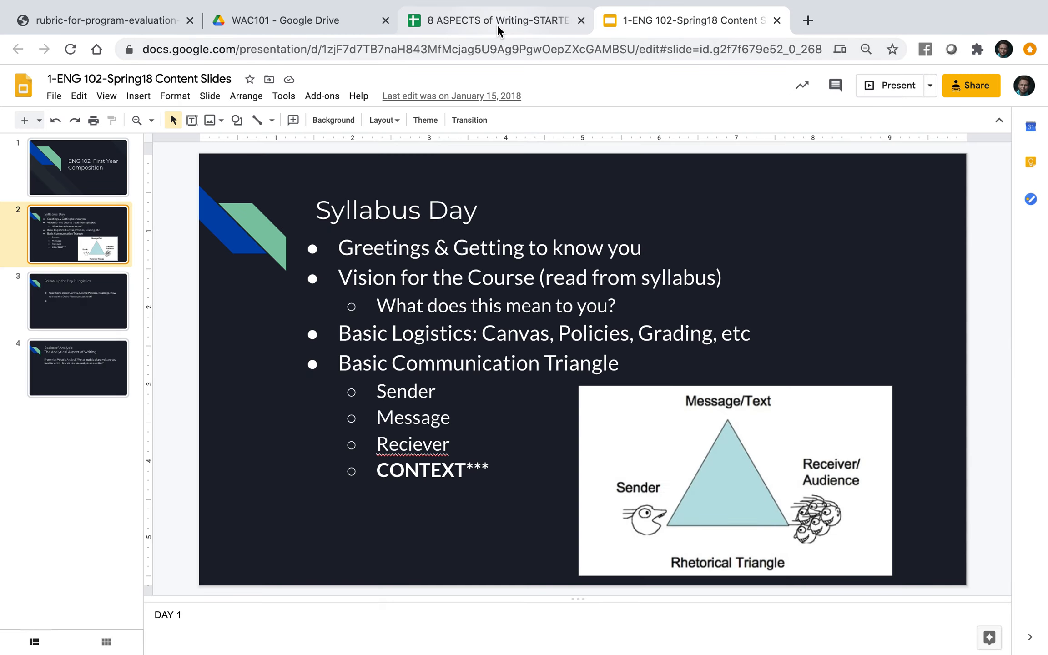
{"action": "left_click", "coordinate": [284, 20]}
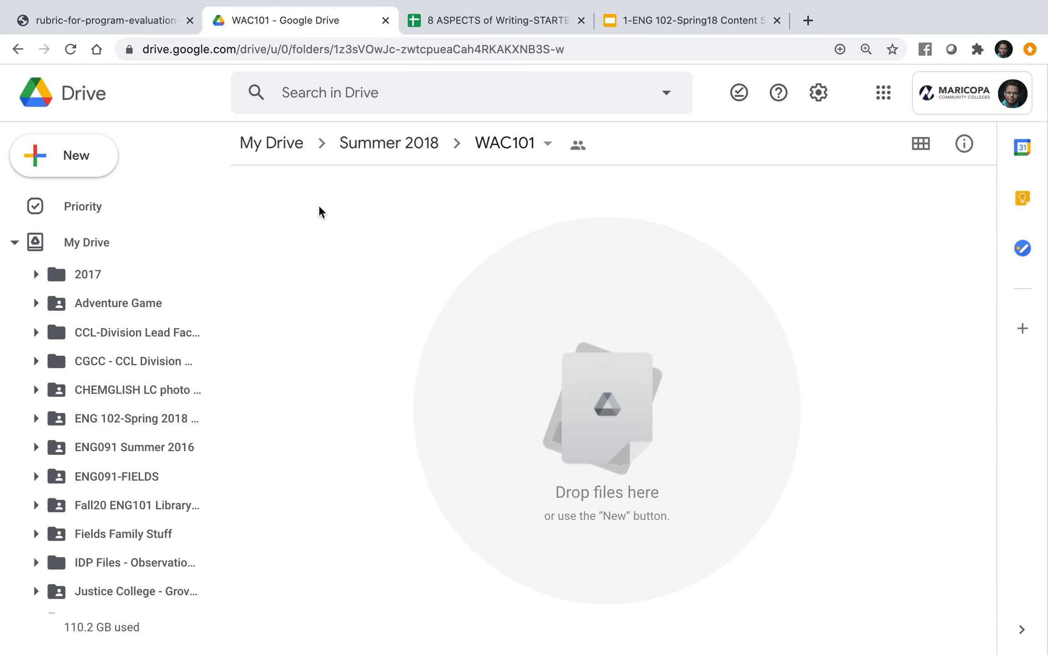
{"action": "mouse_move", "coordinate": [327, 226]}
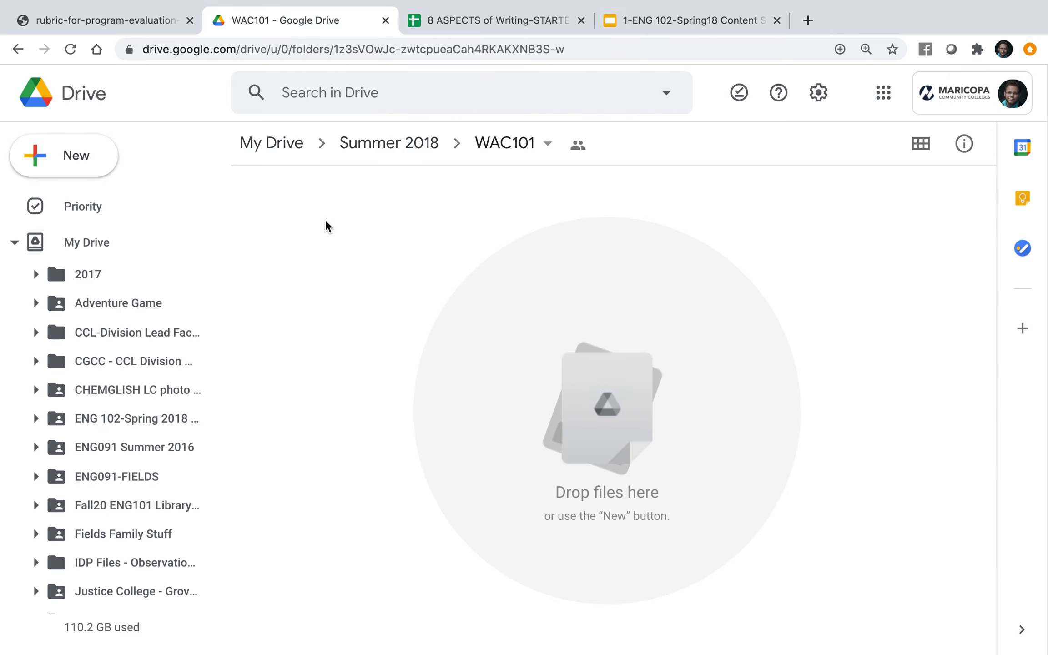